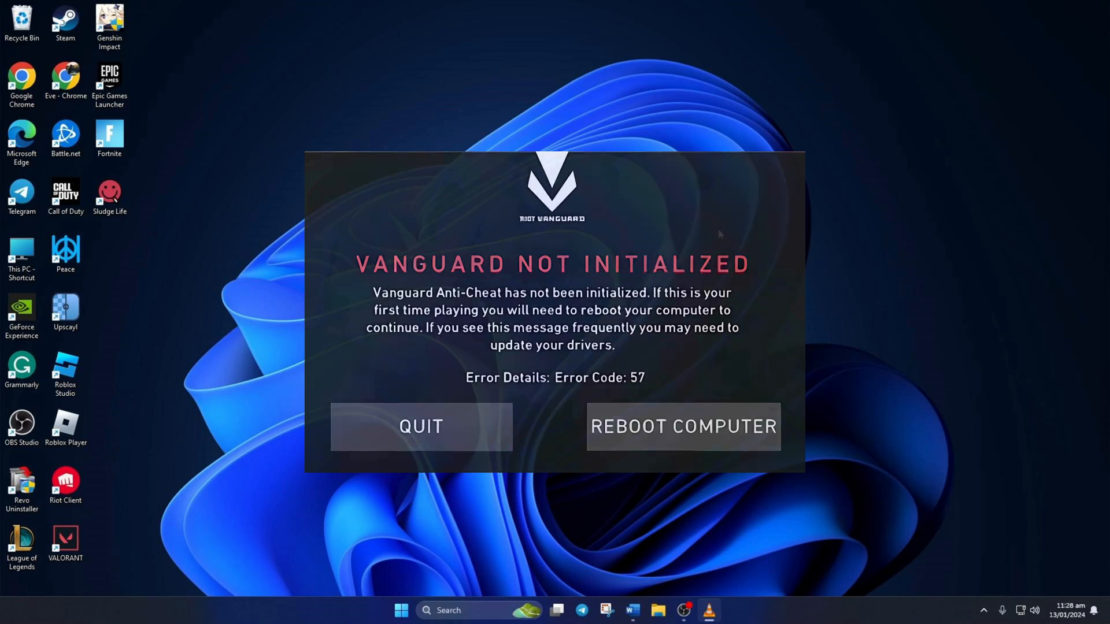
# Dismiss the Vanguard Not Initialized error 57 dialog with Quit.
pyautogui.click(420, 426)
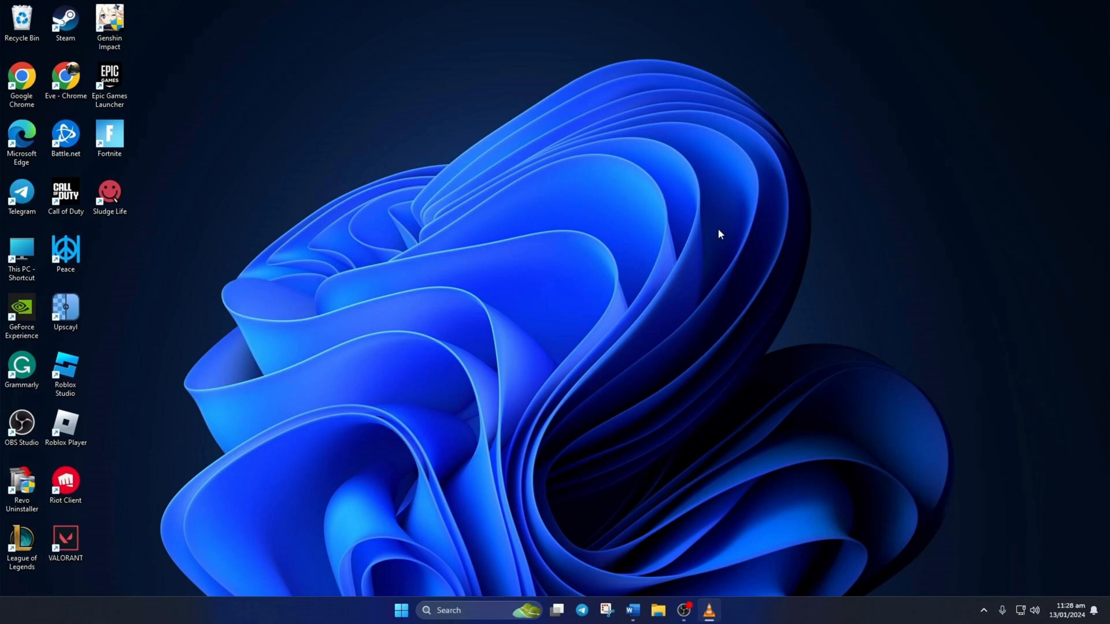
pyautogui.moveTo(650, 256)
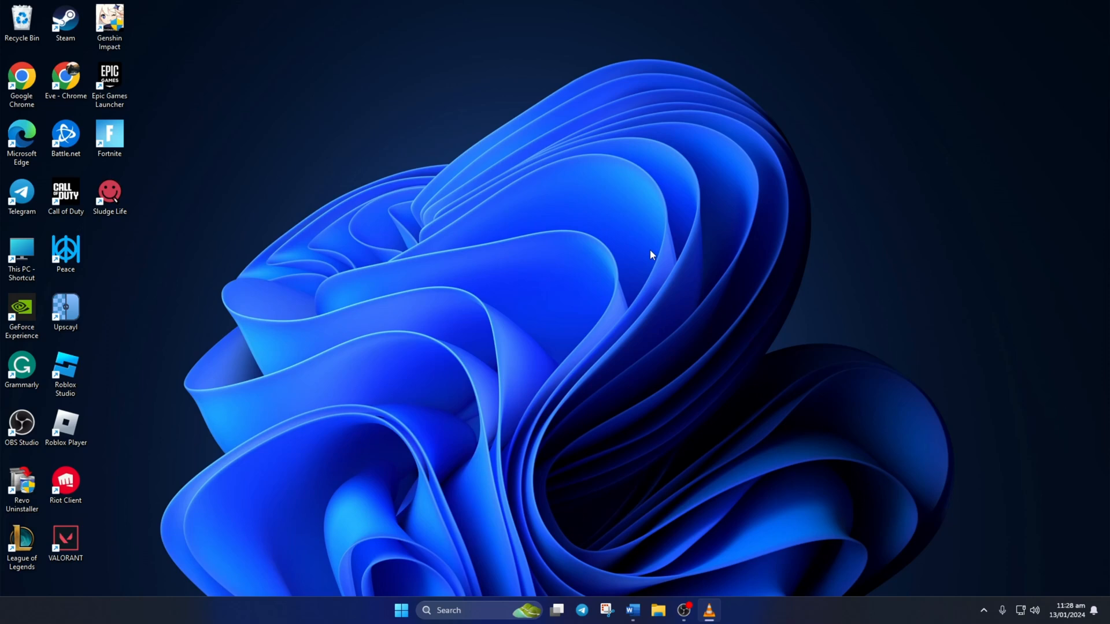
pyautogui.moveTo(564, 337)
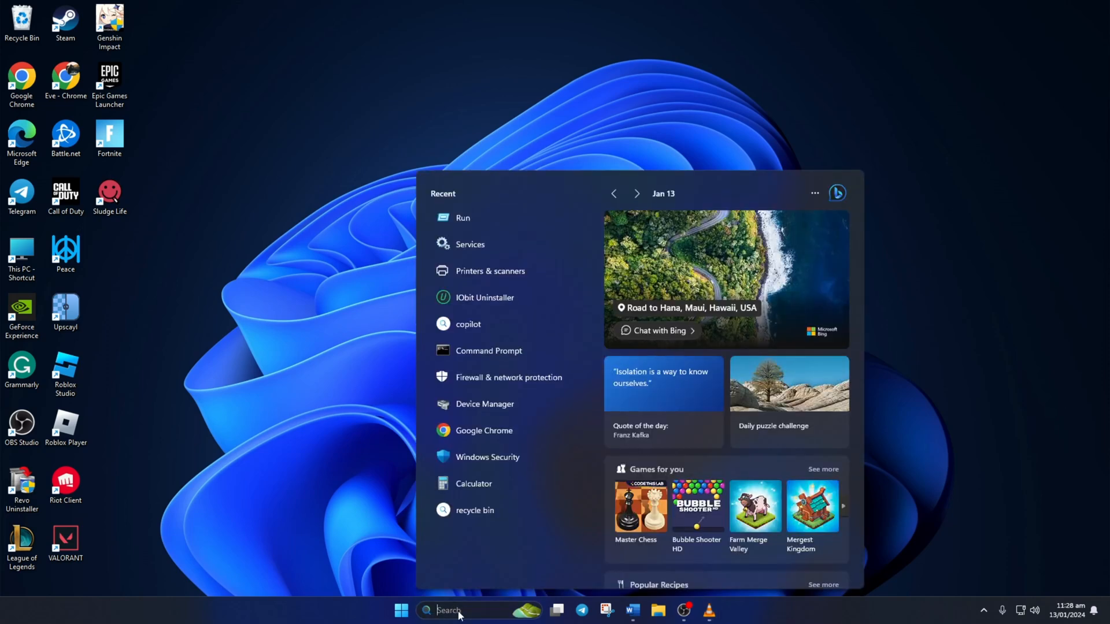
# Search 'cmd' and launch Command Prompt as administrator.
pyautogui.write('cmd')
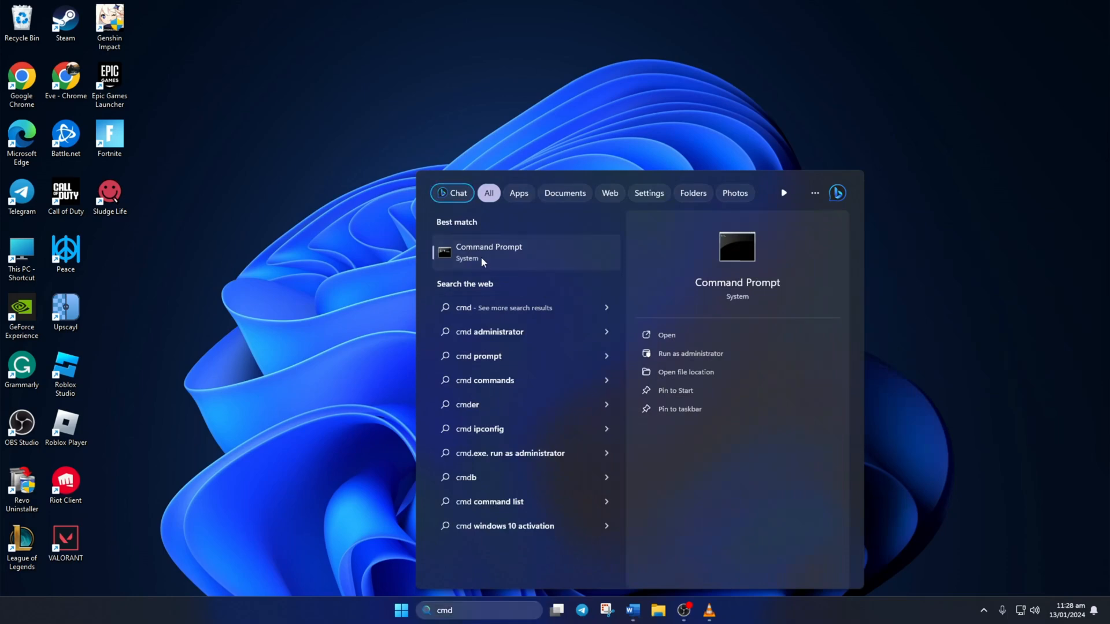
pyautogui.rightClick(488, 252)
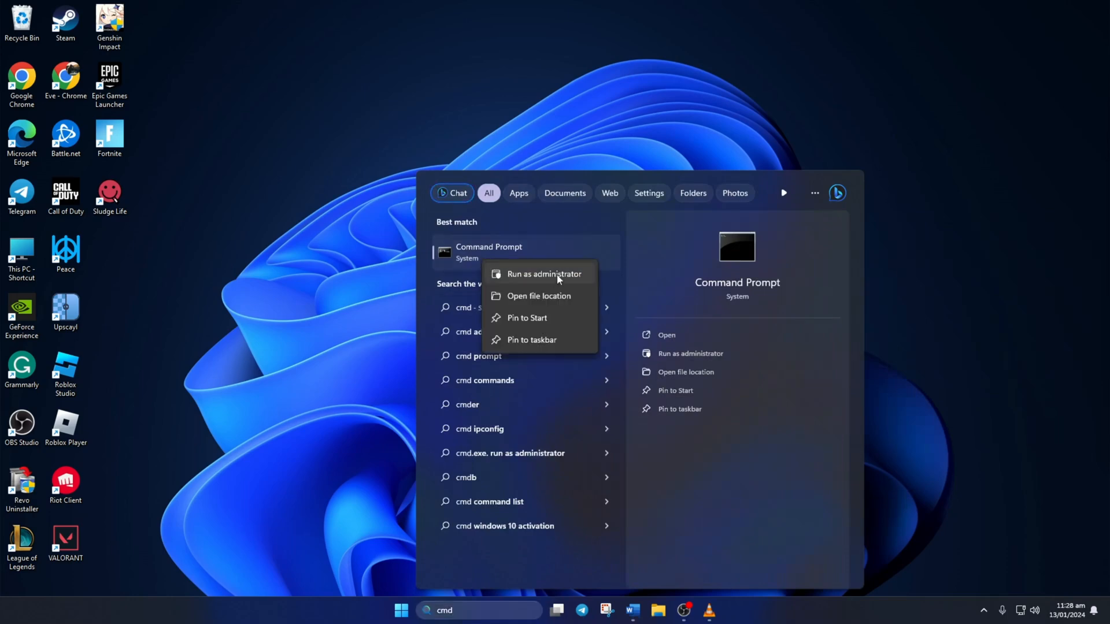
pyautogui.click(544, 274)
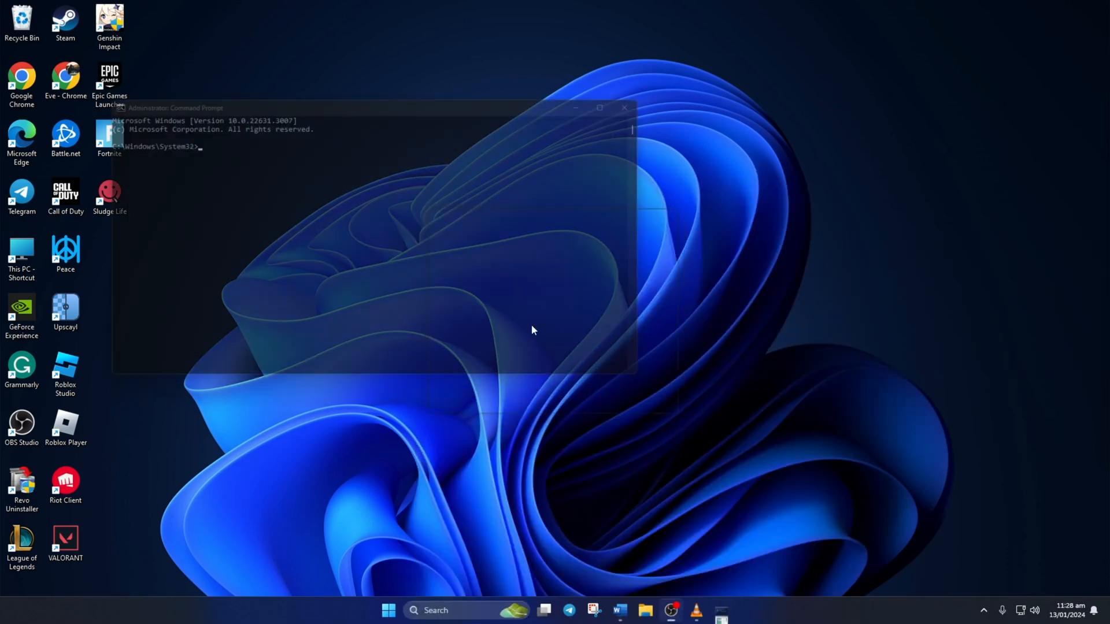
# Run 'netsh winsock reset' and 'ipconfig /flushdns' in the admin Command Prompt.
pyautogui.click(599, 108)
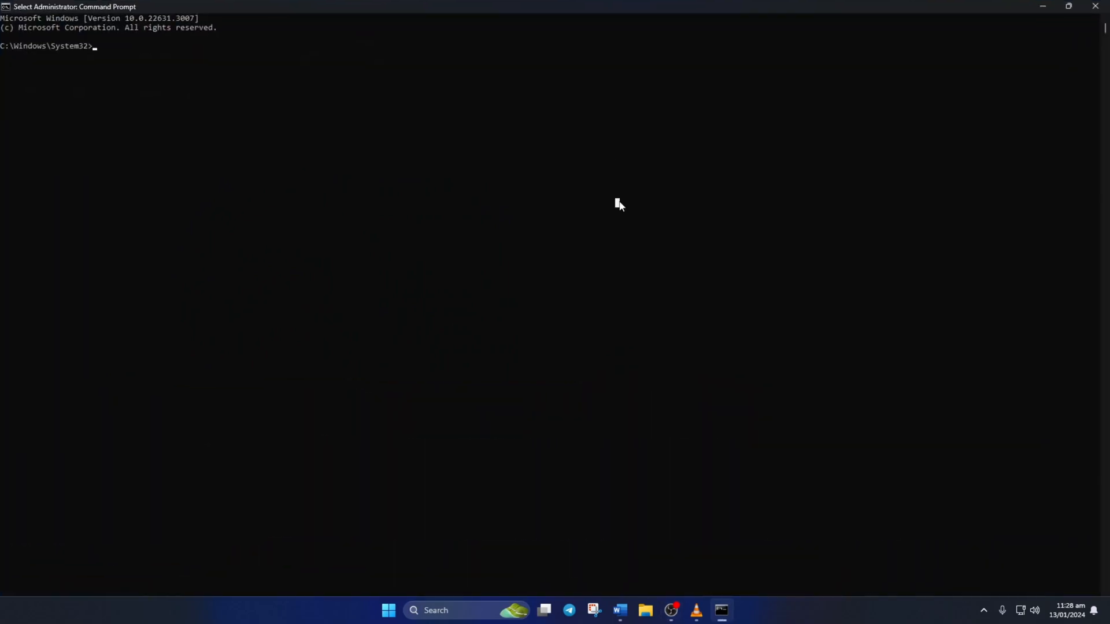
pyautogui.write('netsh w')
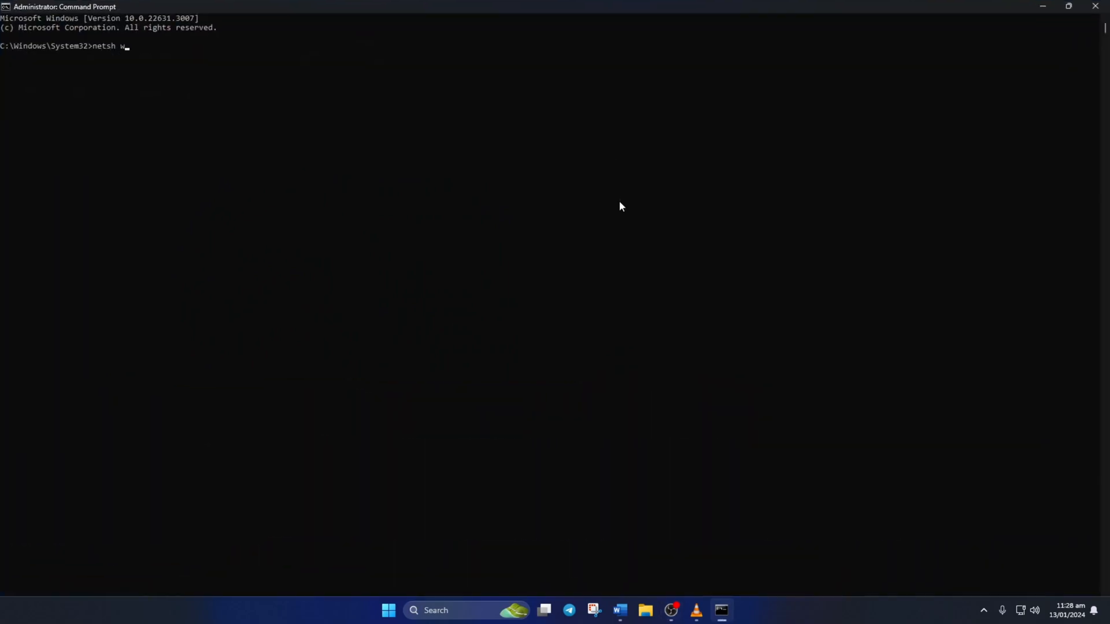
pyautogui.write('insock reset')
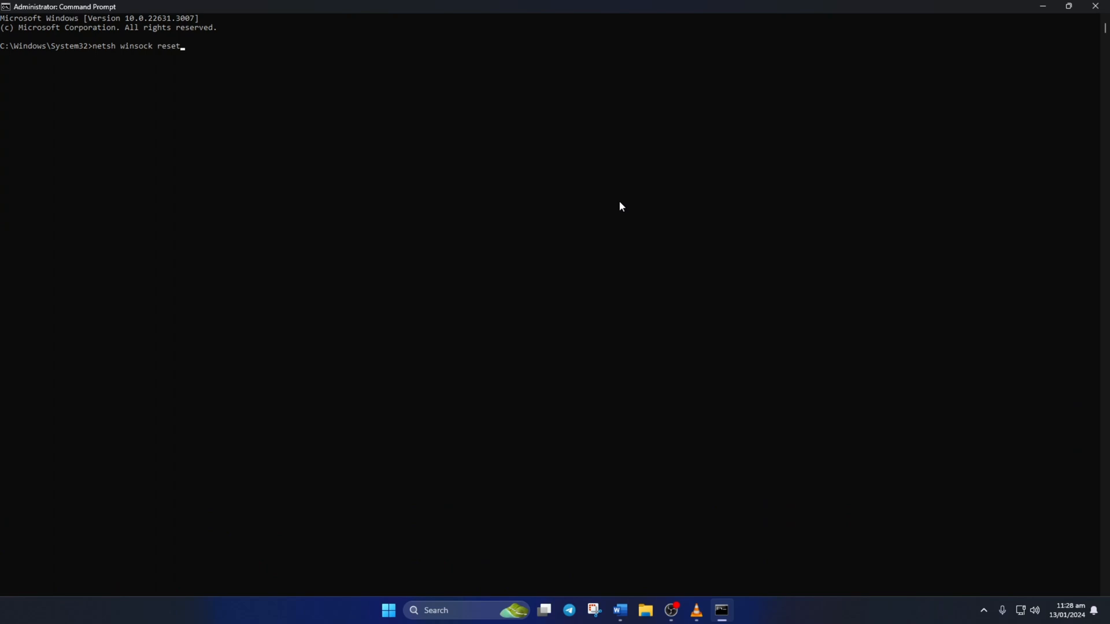
pyautogui.write('ipconfig')
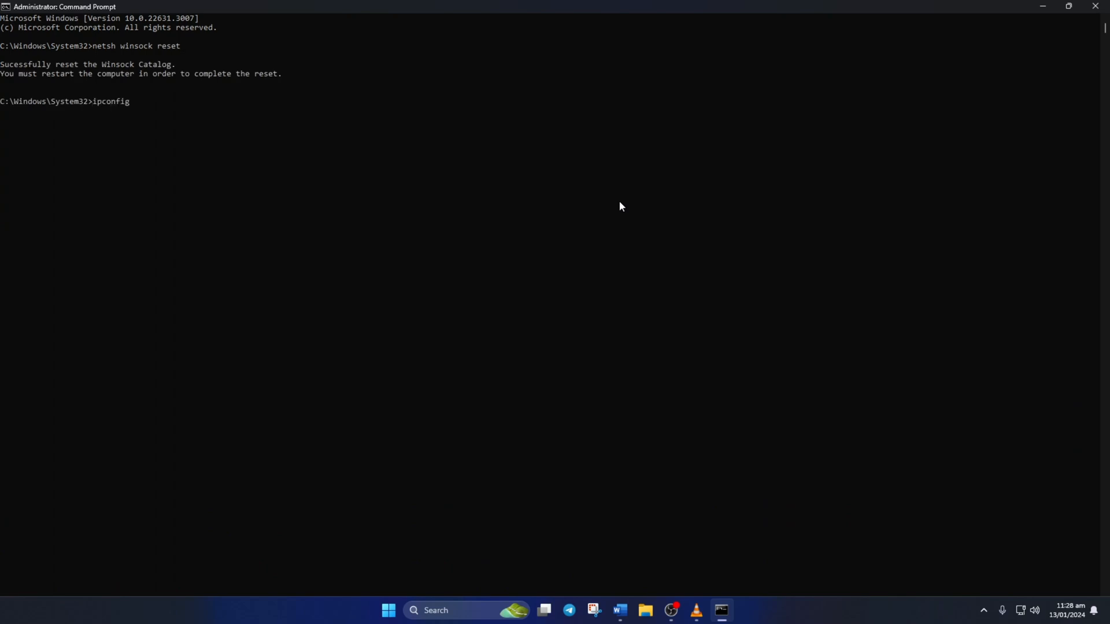
pyautogui.write('/flushdns')
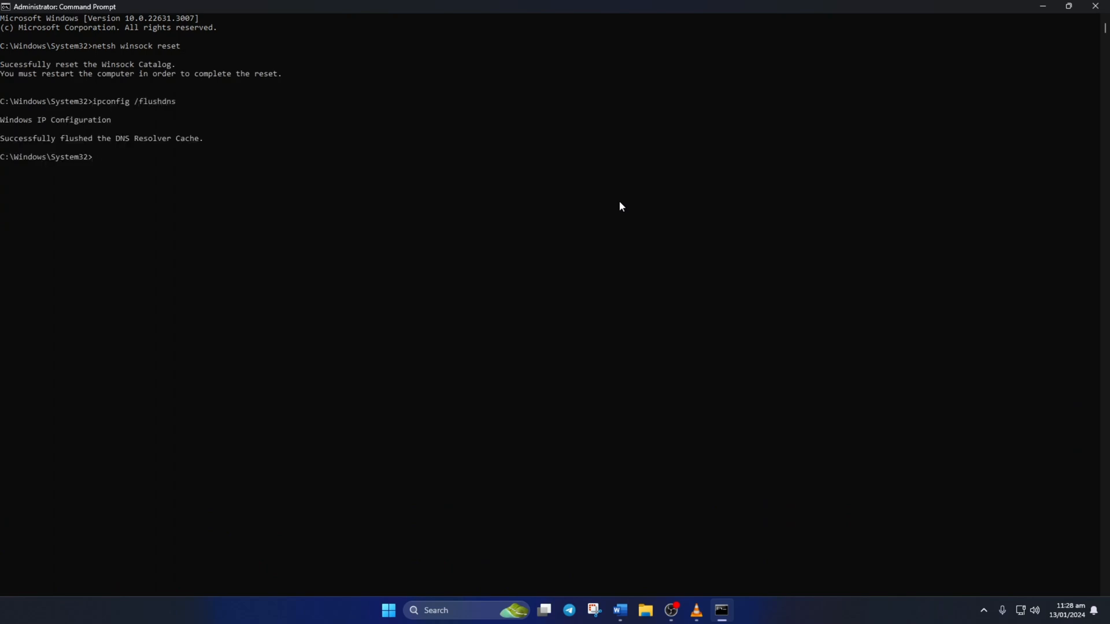
# Run ipconfig /release, /renew and 'netsh int ip reset', then close the window.
pyautogui.write('ipconfig')
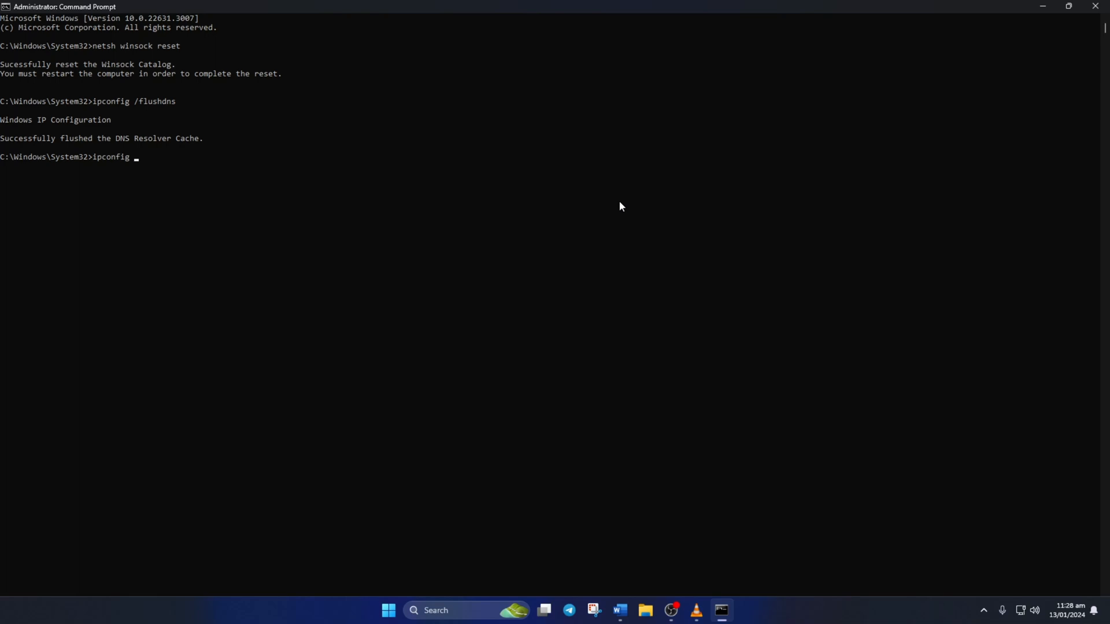
pyautogui.write('/release')
pyautogui.write('ipcon')
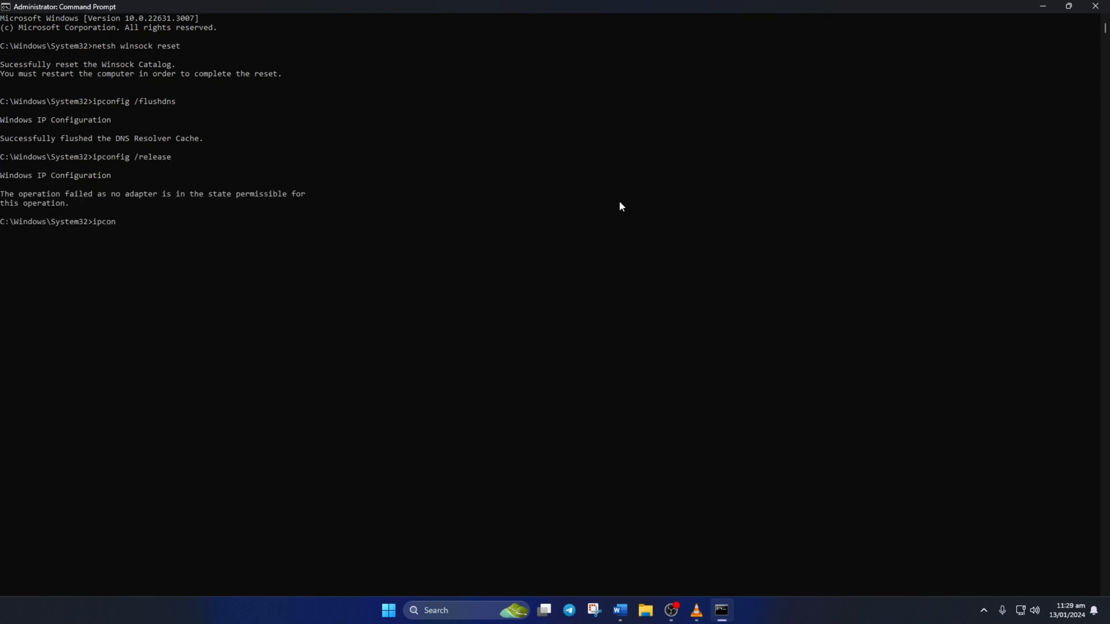
pyautogui.write('fig /renew')
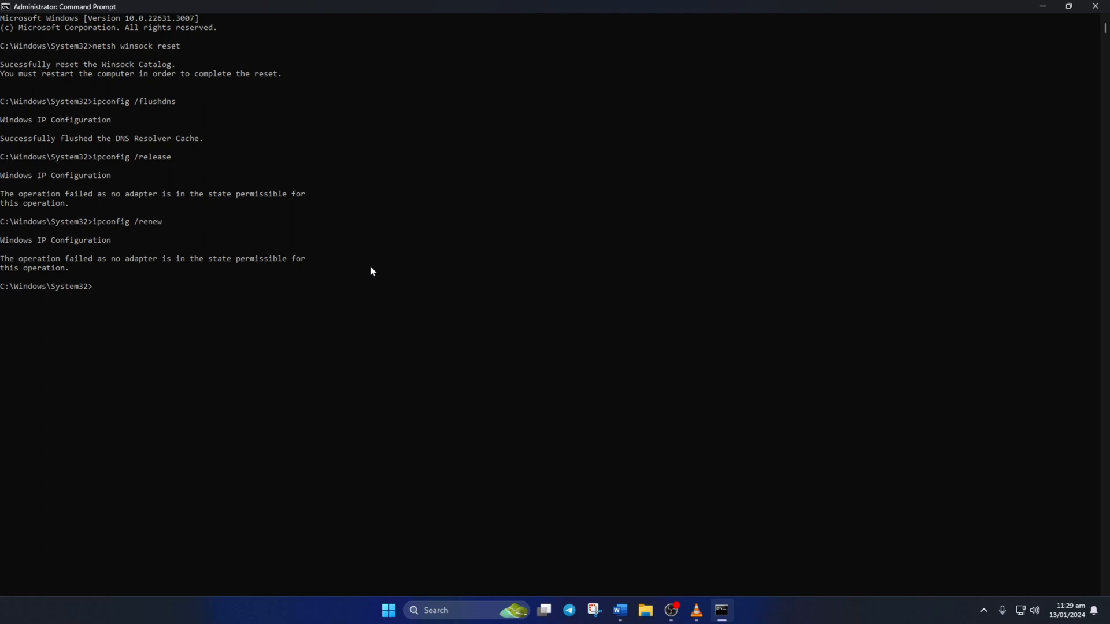
pyautogui.write('netsh int i')
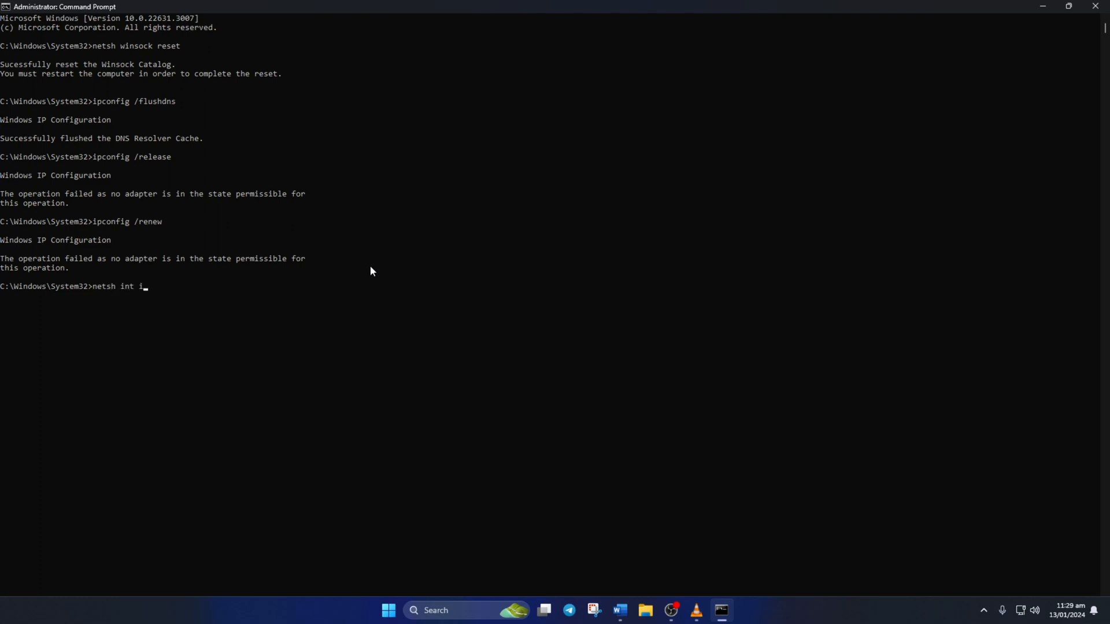
pyautogui.write('p reset')
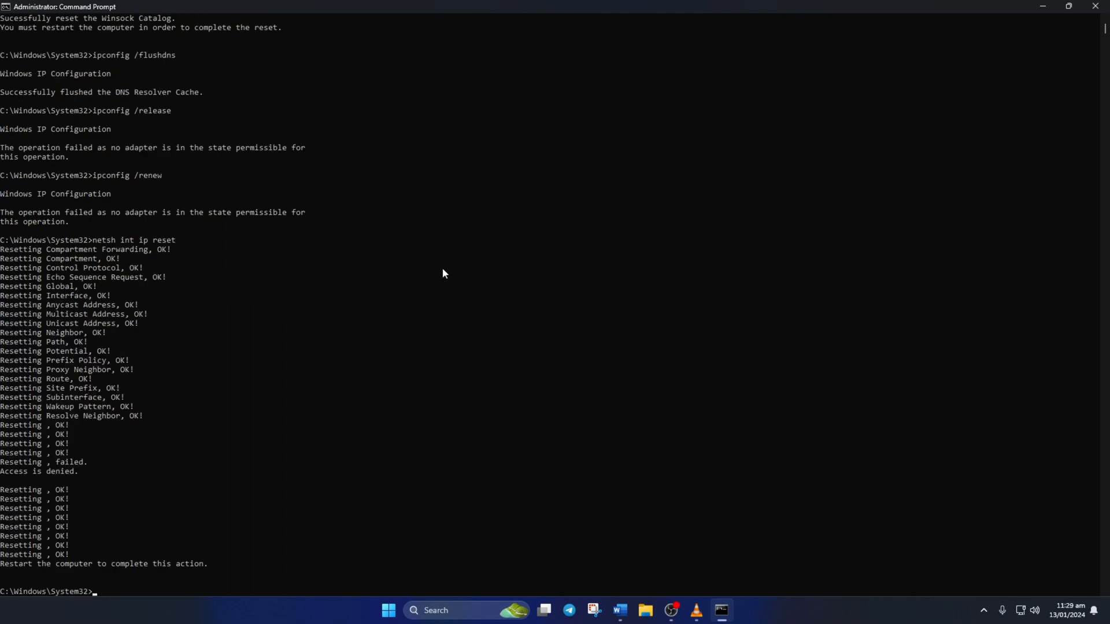
pyautogui.click(388, 610)
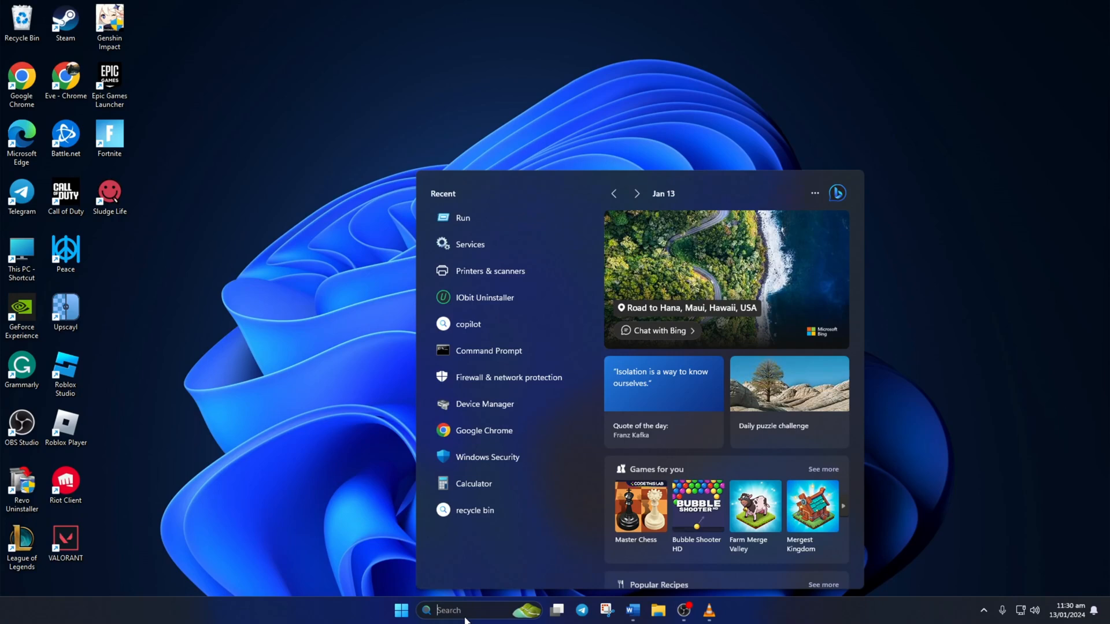
# Search 'cmd', run Command Prompt as administrator and approve the UAC prompt.
pyautogui.write('cmd')
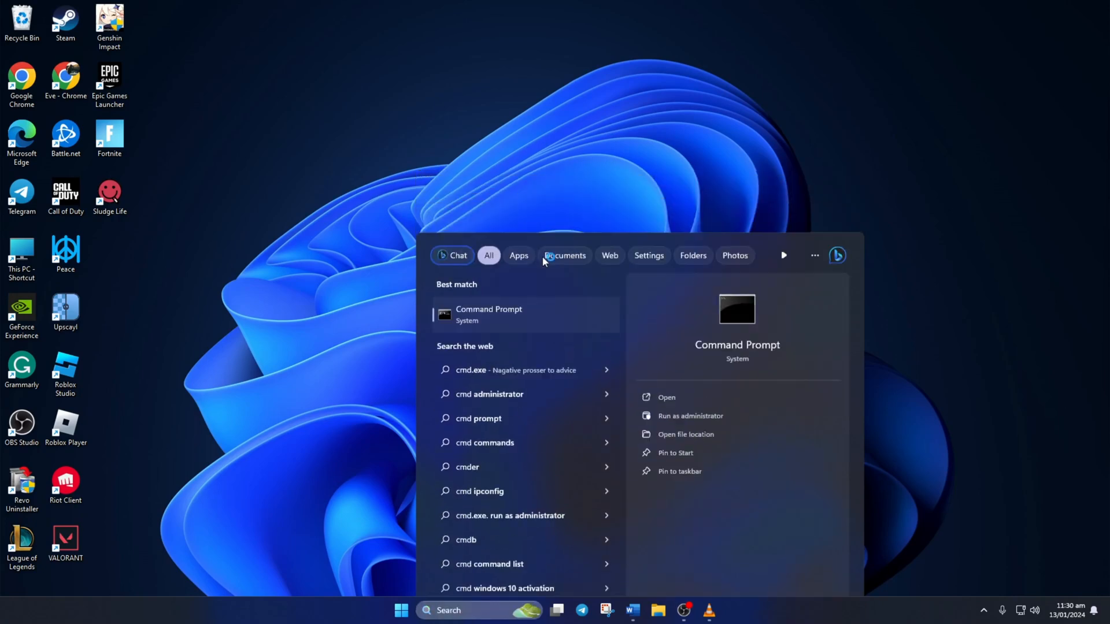
pyautogui.click(690, 417)
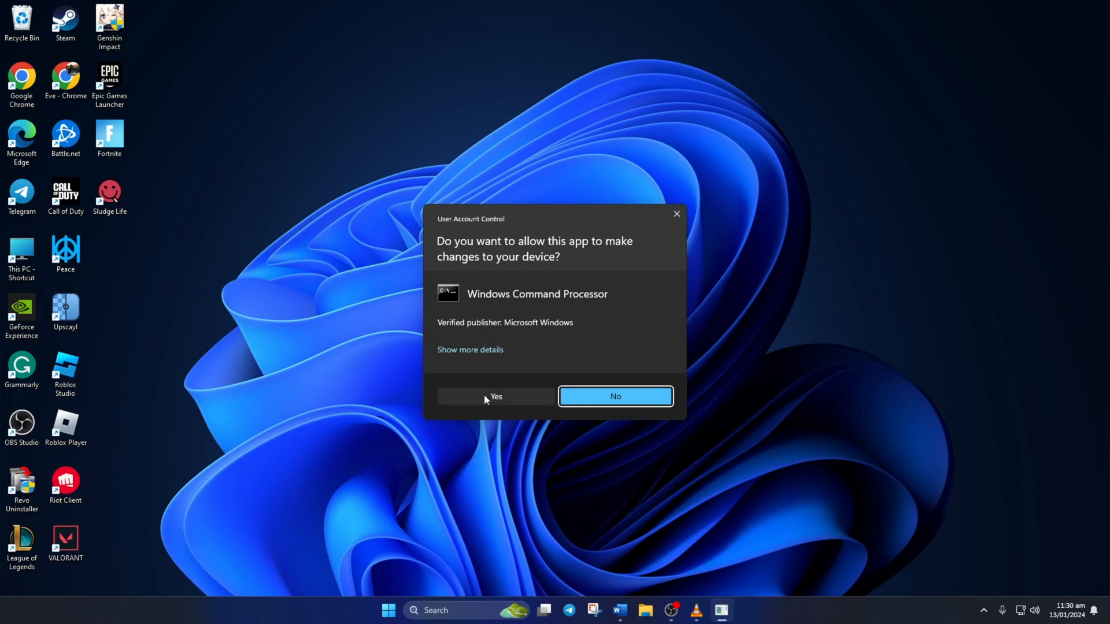
pyautogui.click(494, 396)
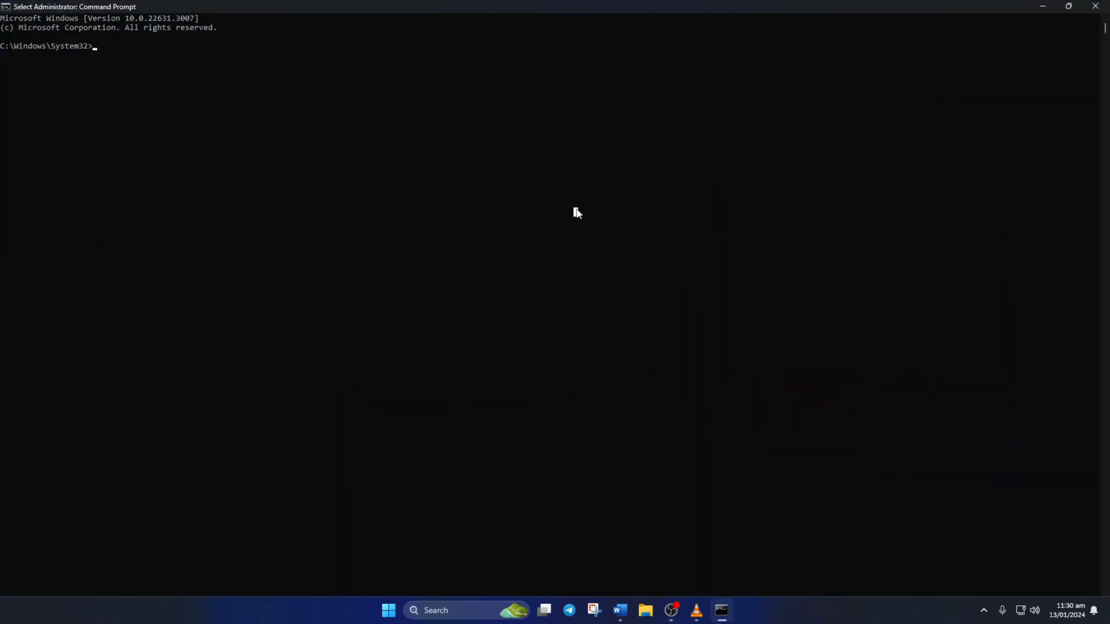
# Delete the Vanguard services with 'sc delete vgc' and 'sc delete vgk'.
pyautogui.write('sc delete vgc')
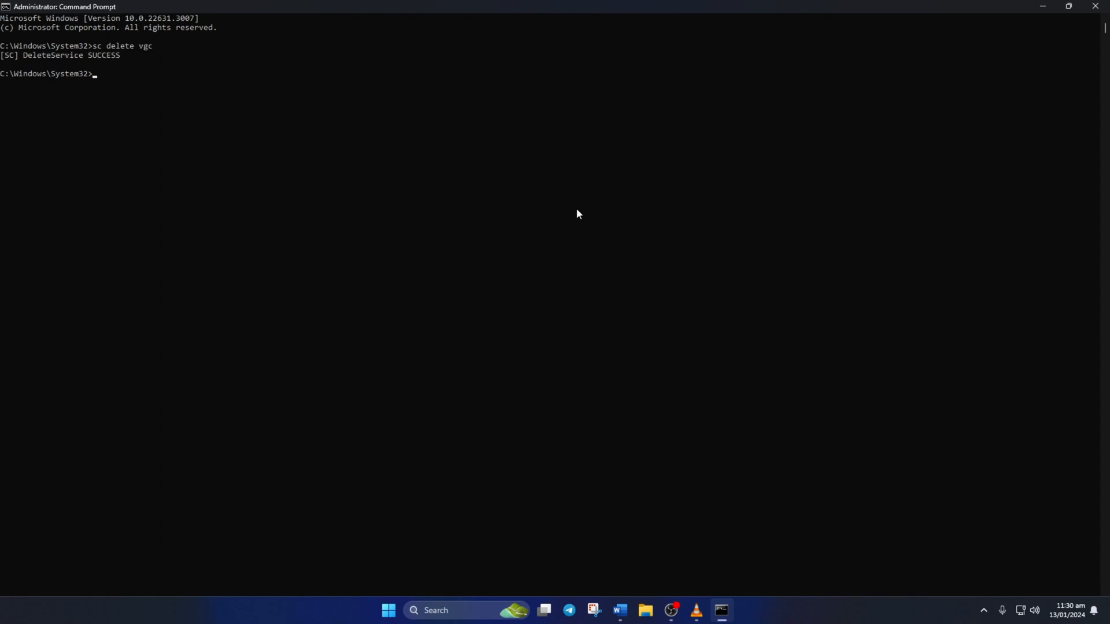
pyautogui.write('sc d')
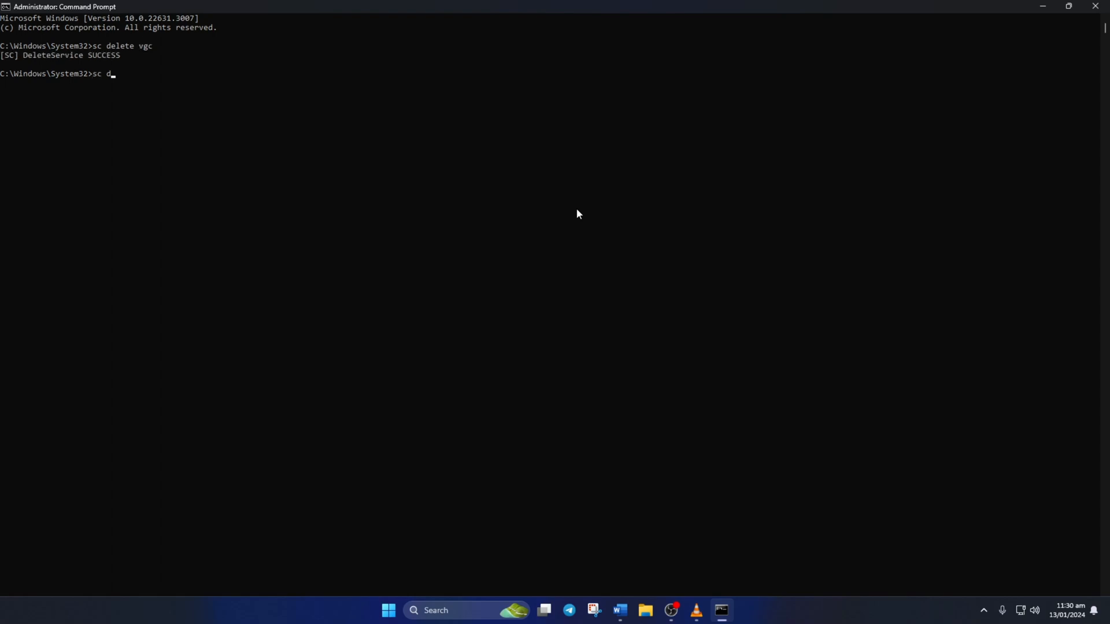
pyautogui.write('elete vgk')
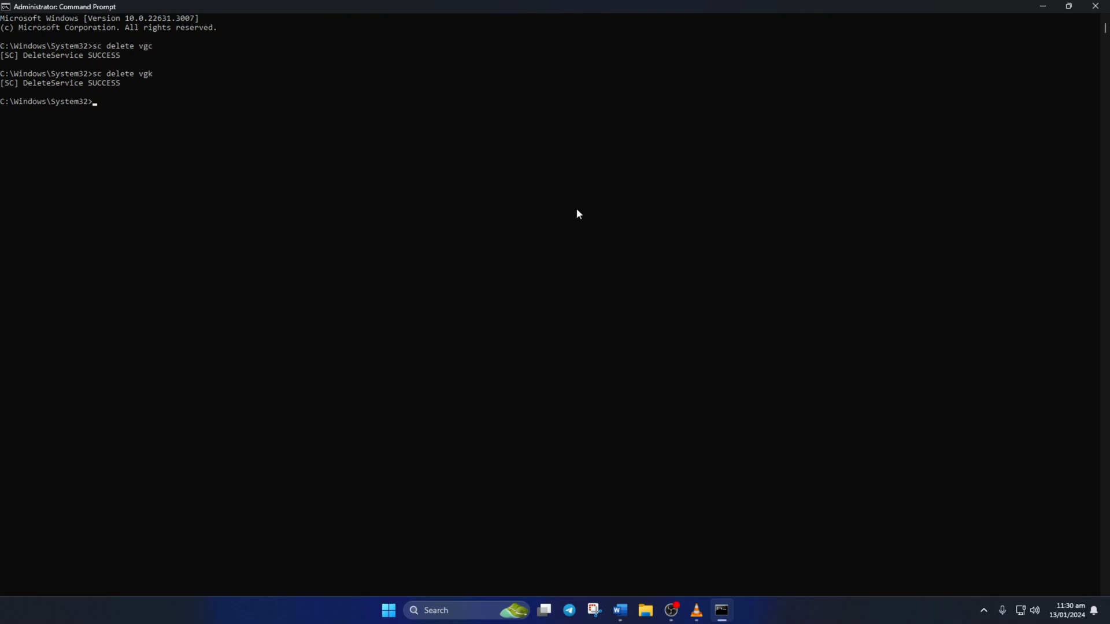
# Exit the running Vanguard from its system tray icon.
pyautogui.click(982, 610)
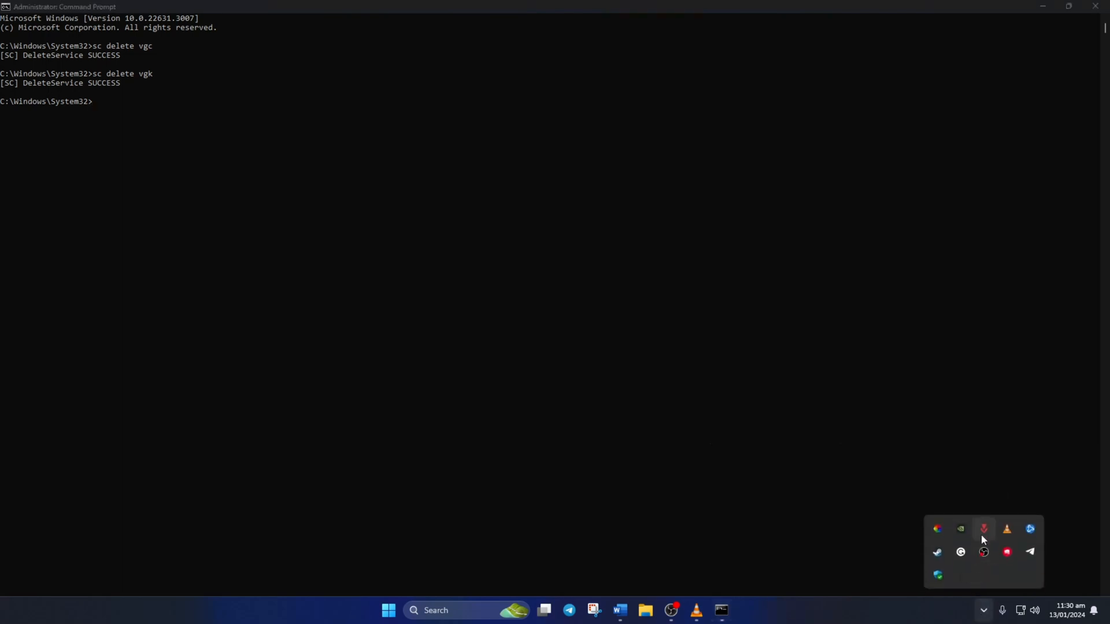
pyautogui.rightClick(983, 529)
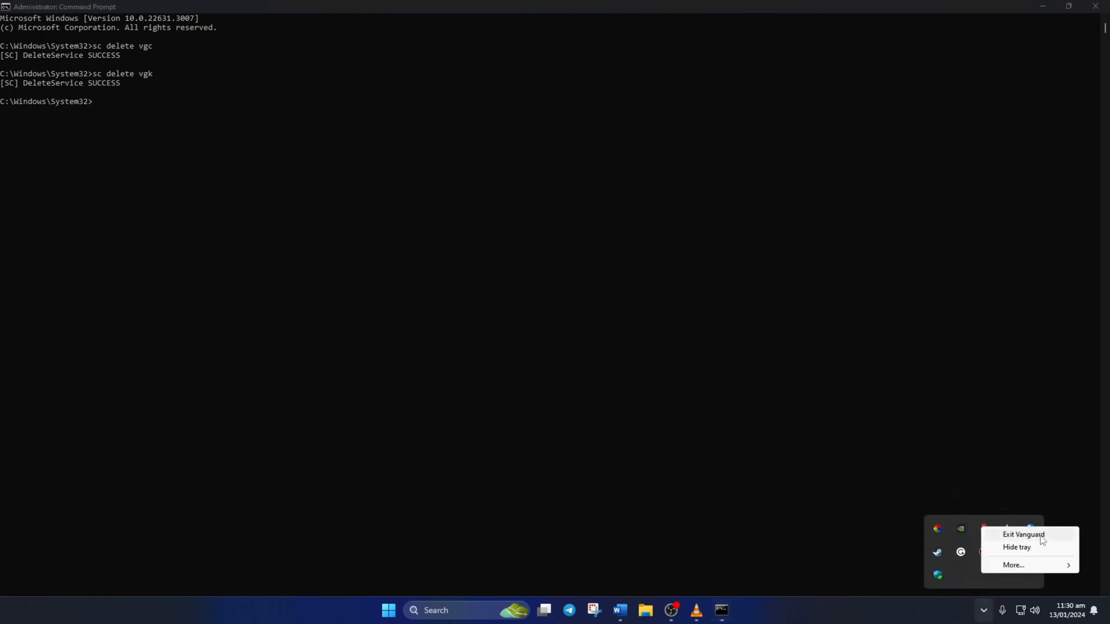
pyautogui.click(1022, 534)
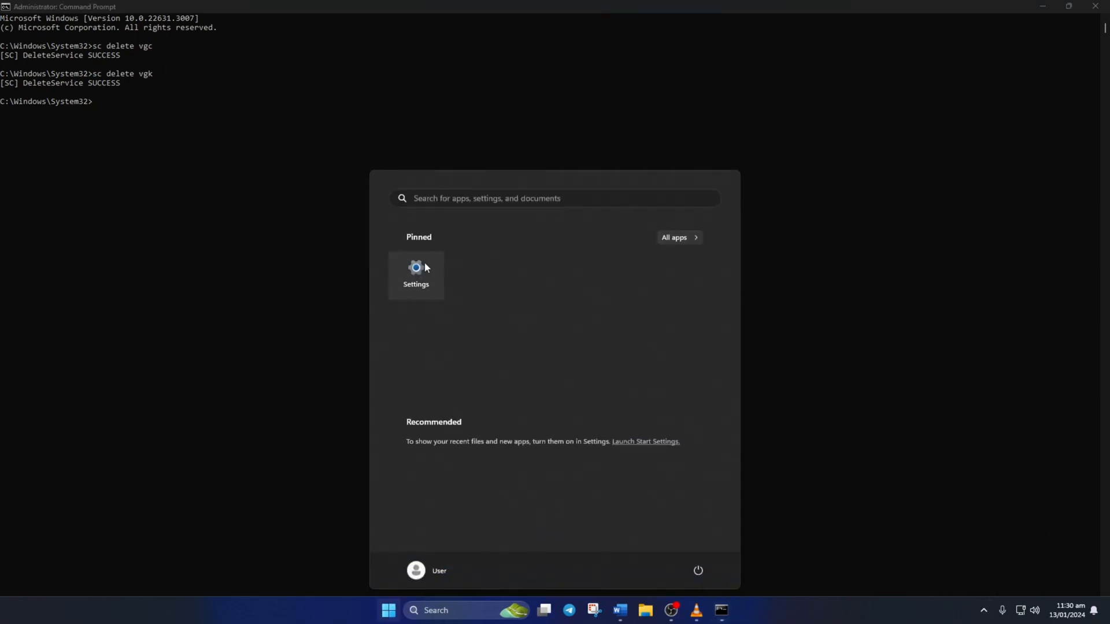
# In Settings' installed apps, scroll to Riot Vanguard and choose Uninstall.
pyautogui.click(416, 275)
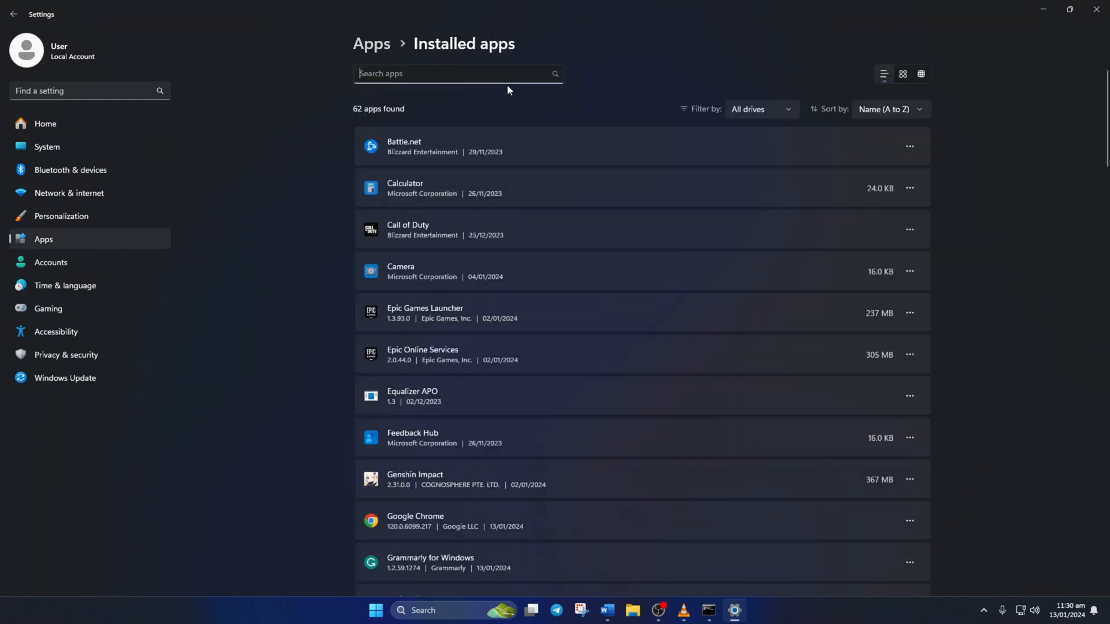
pyautogui.scroll(-3)
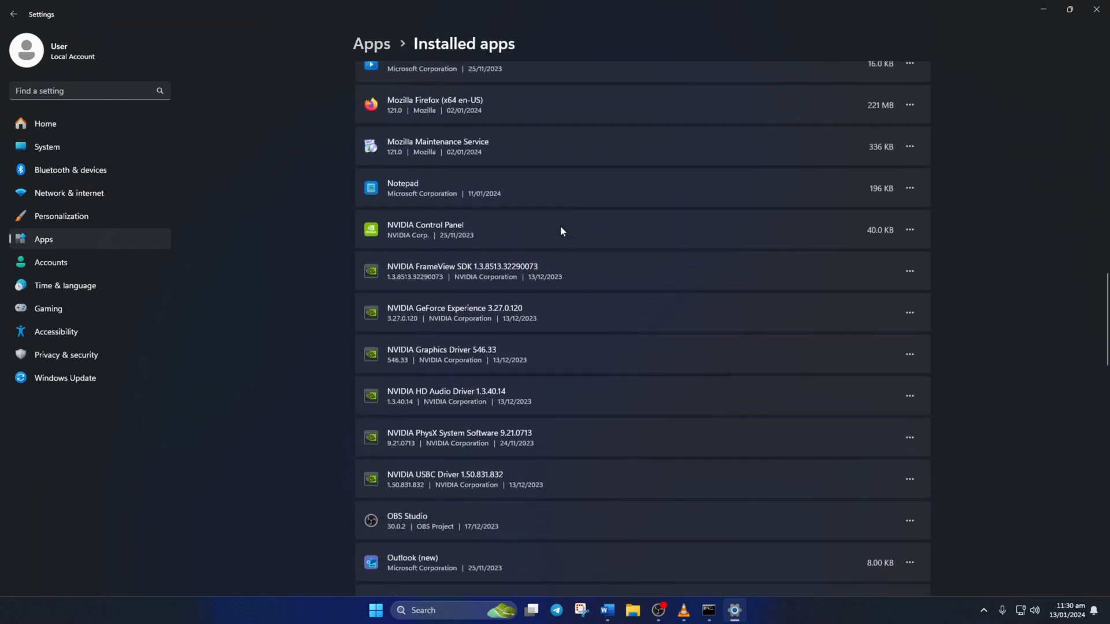
pyautogui.scroll(-3)
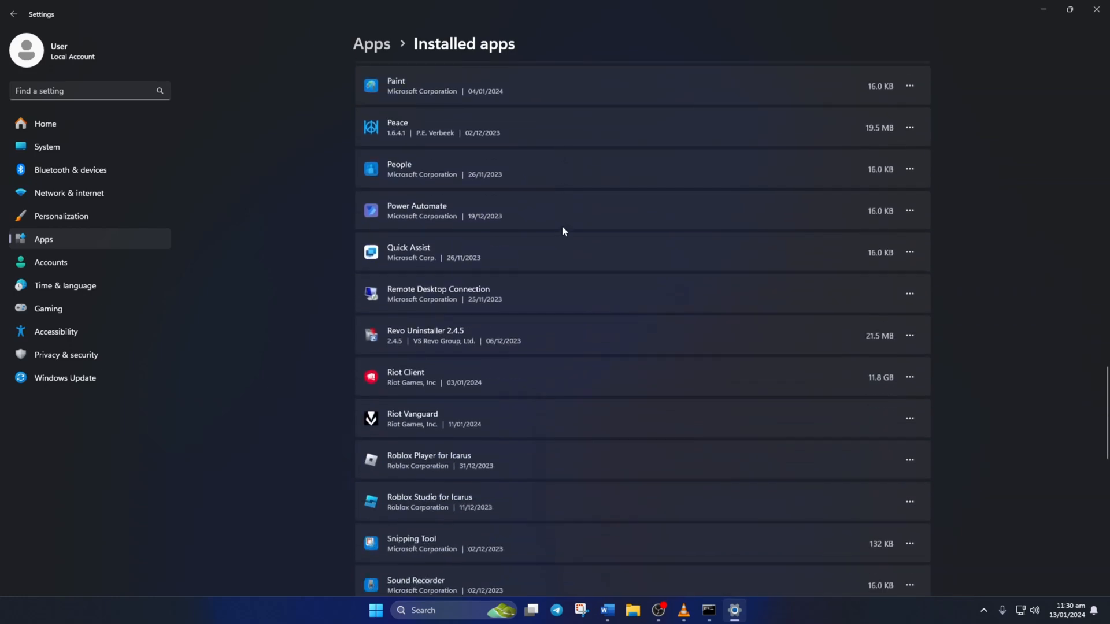
pyautogui.scroll(-3)
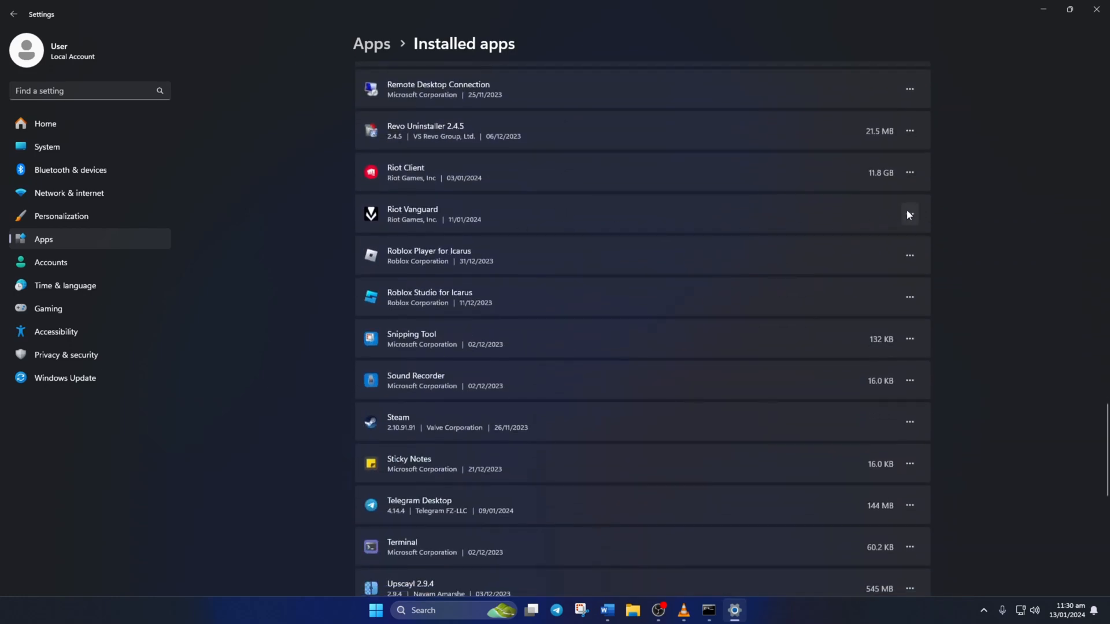
pyautogui.click(910, 214)
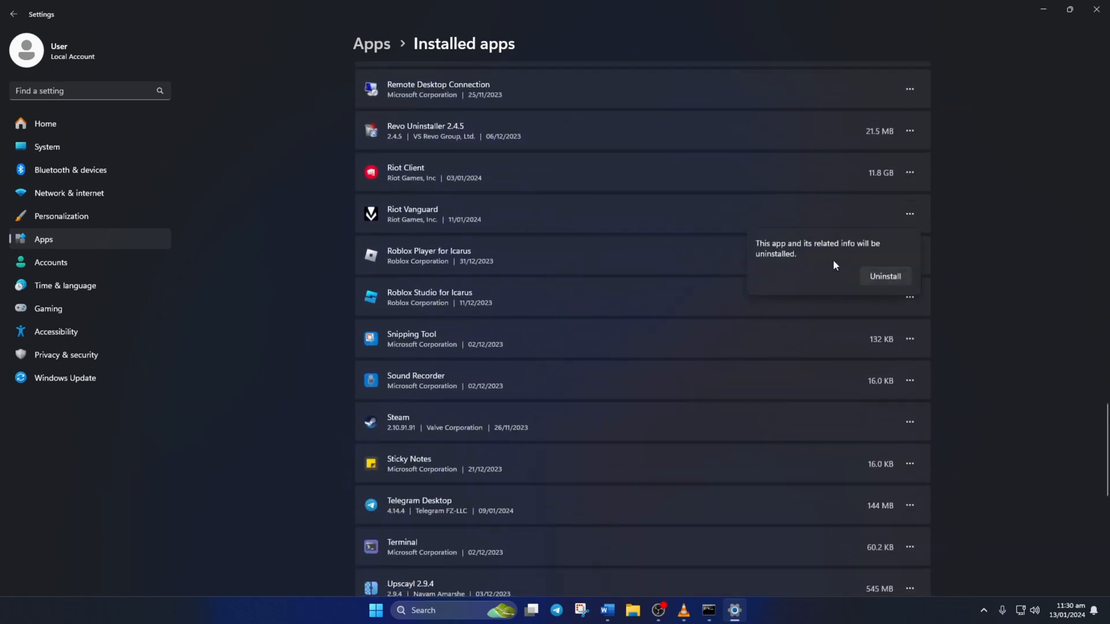
# Confirm Riot Vanguard's uninstall and approve the UAC prompt so it leaves the apps list.
pyautogui.click(885, 276)
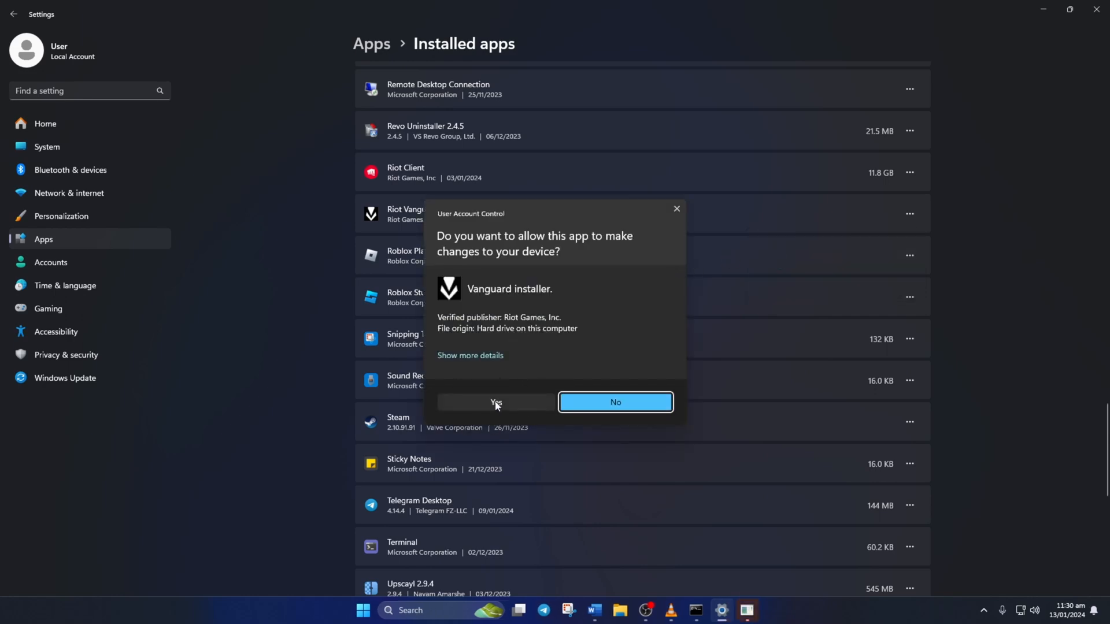
pyautogui.click(495, 402)
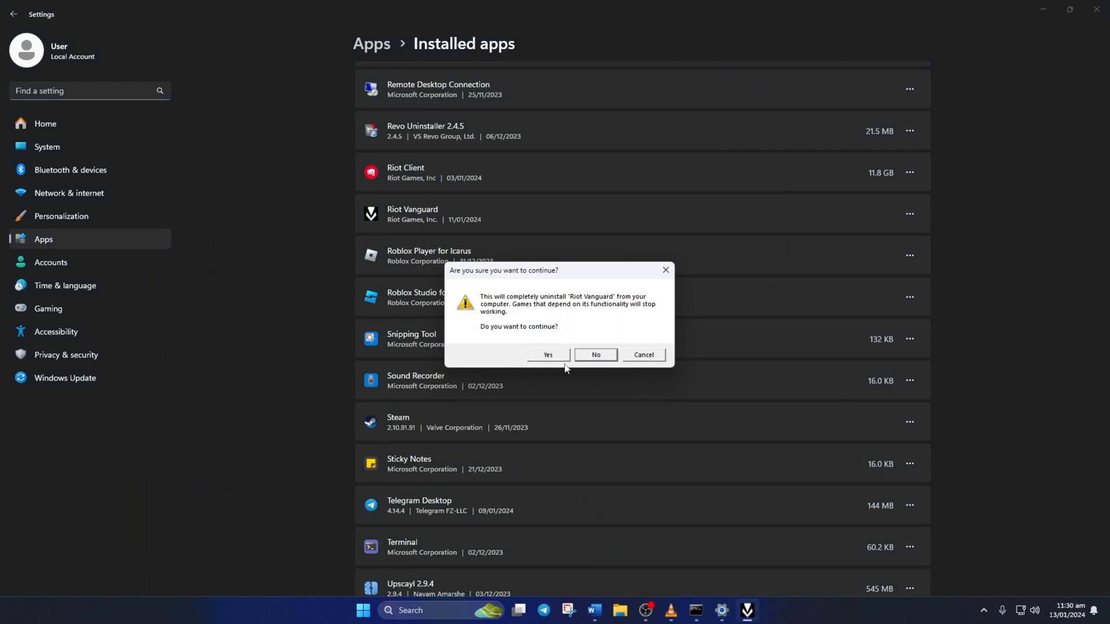
pyautogui.moveTo(554, 369)
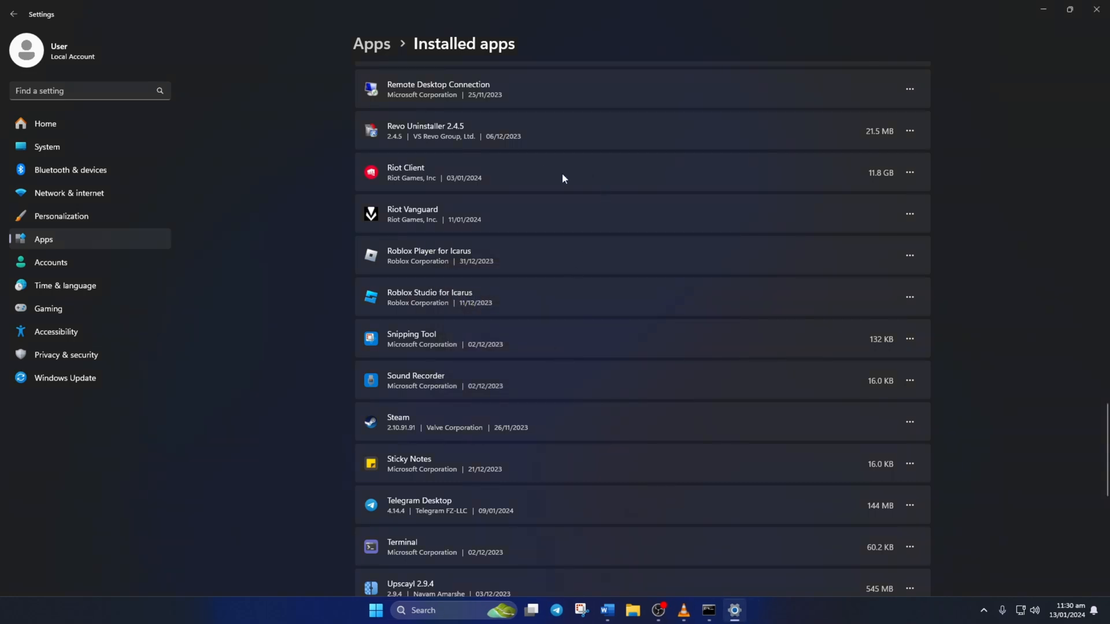
pyautogui.scroll(-3)
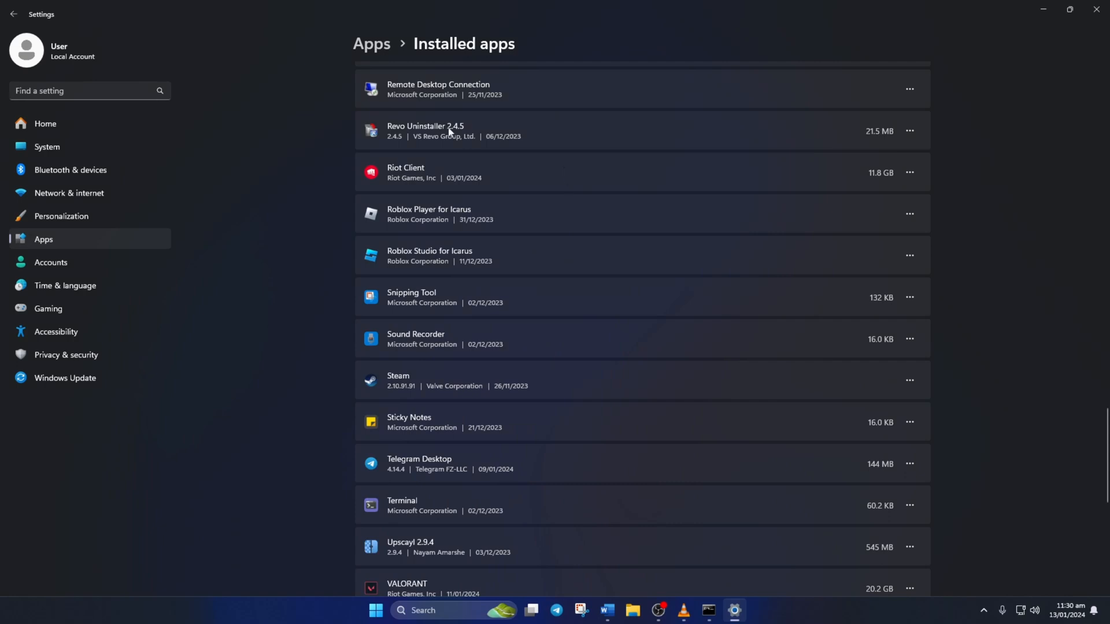
# Close Settings, launch Riot Client and start the VALORANT update to reinstall Vanguard.
pyautogui.click(376, 611)
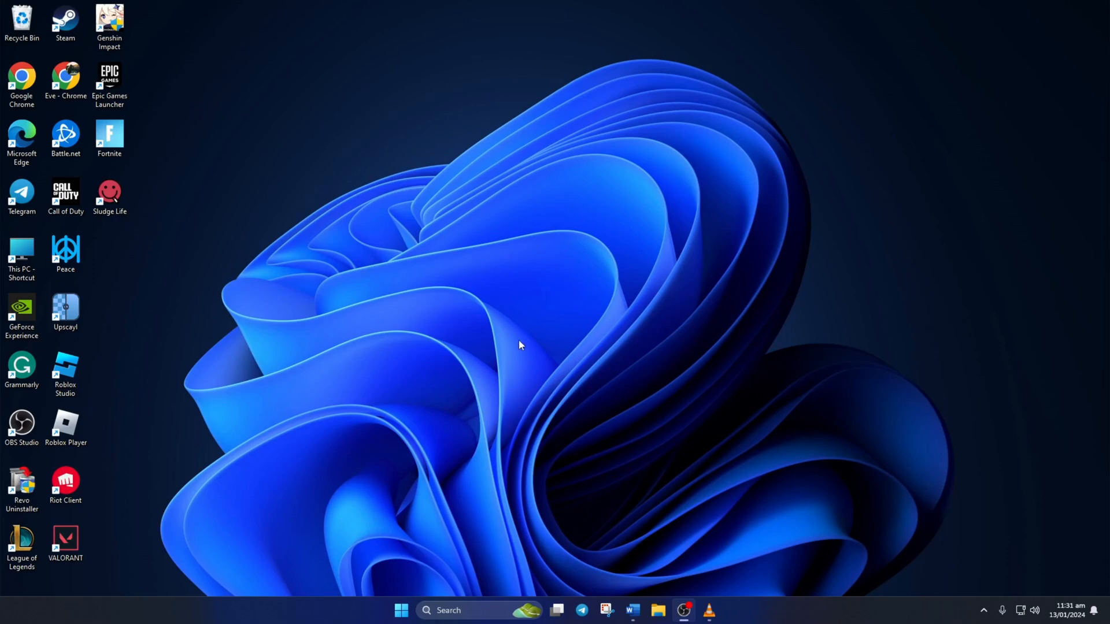
pyautogui.click(66, 481)
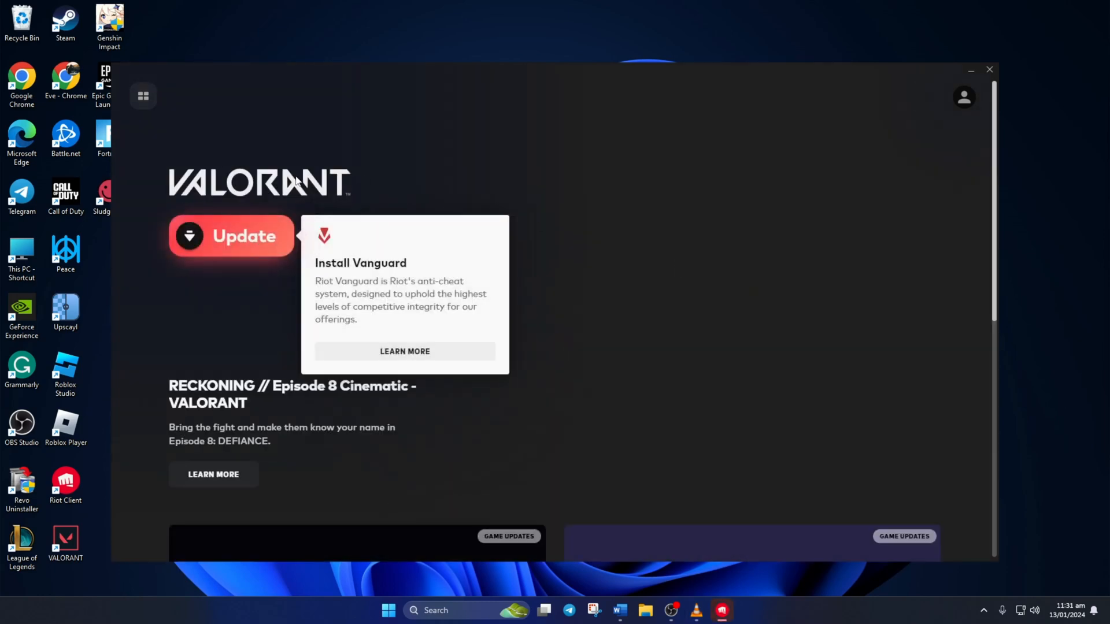
pyautogui.click(231, 236)
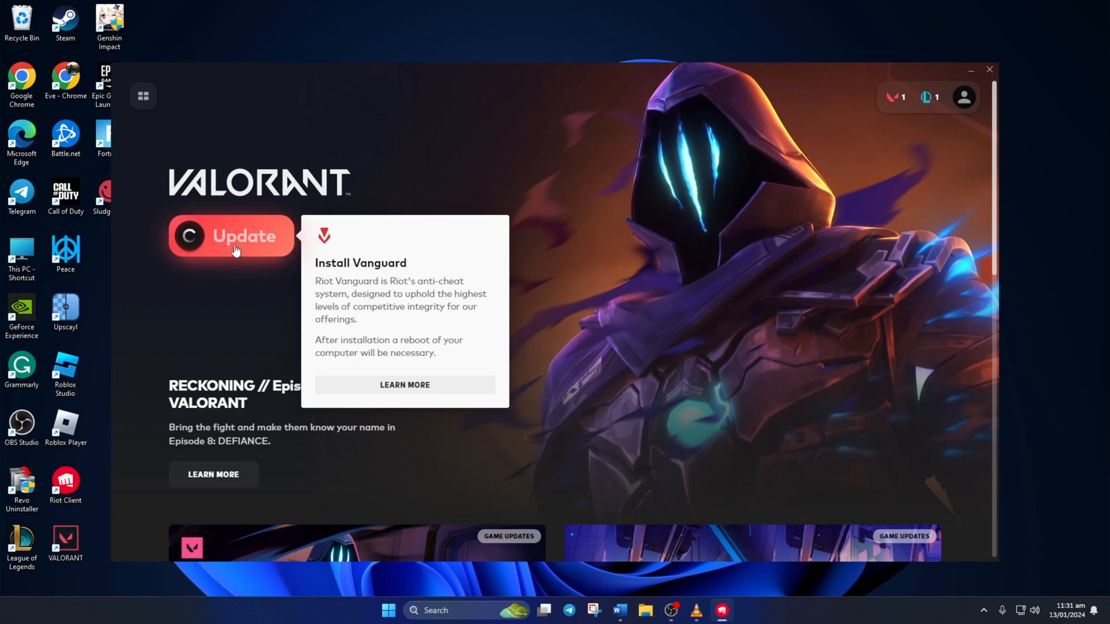
# Restart the computer via Start > Power, then search and open Services.
pyautogui.click(234, 236)
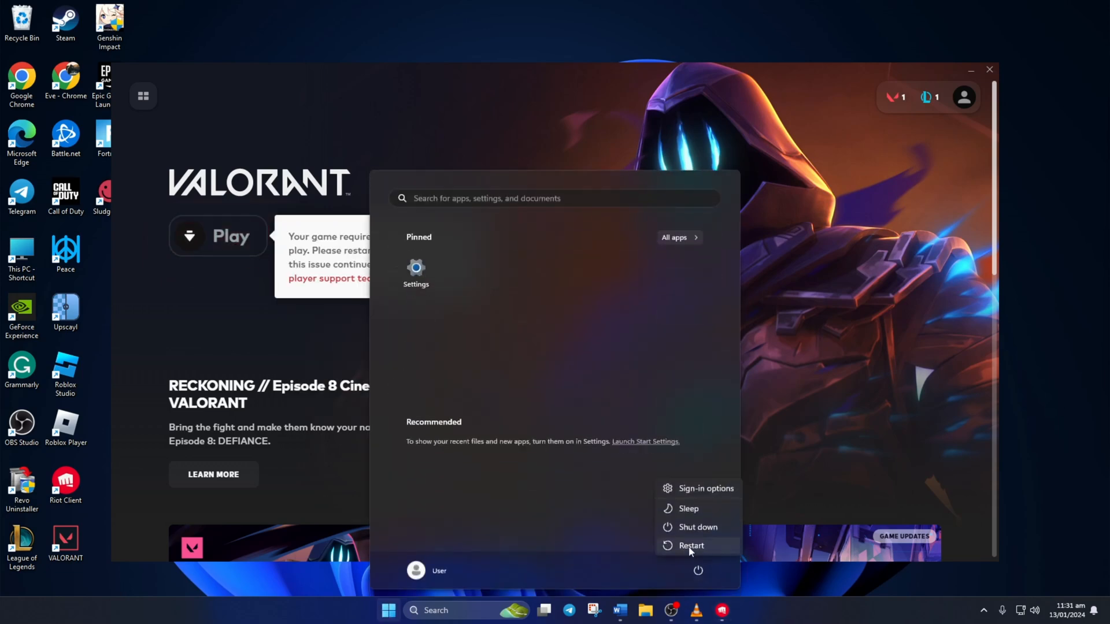
pyautogui.click(690, 545)
pyautogui.write('ser')
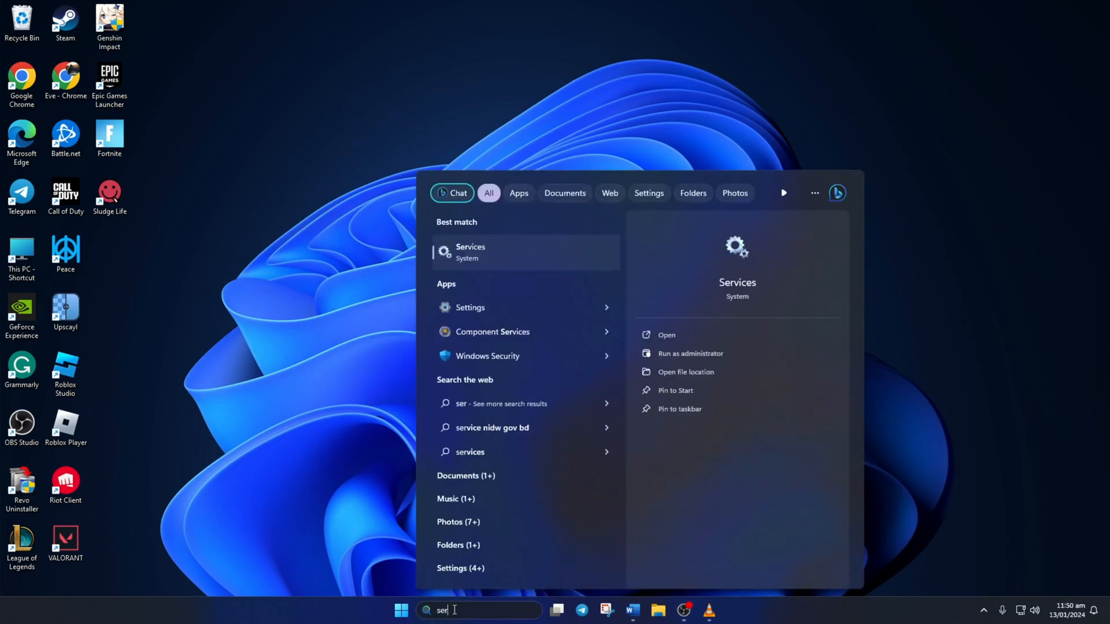
pyautogui.click(470, 252)
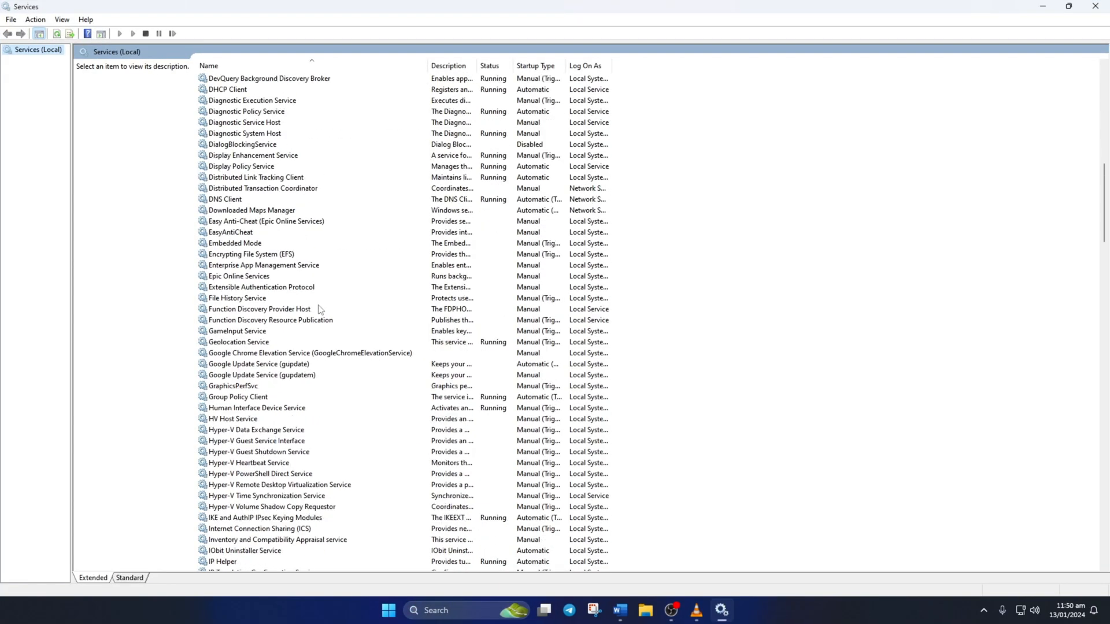
# Set the vgc service's startup type to Automatic in its Properties.
pyautogui.scroll(-3)
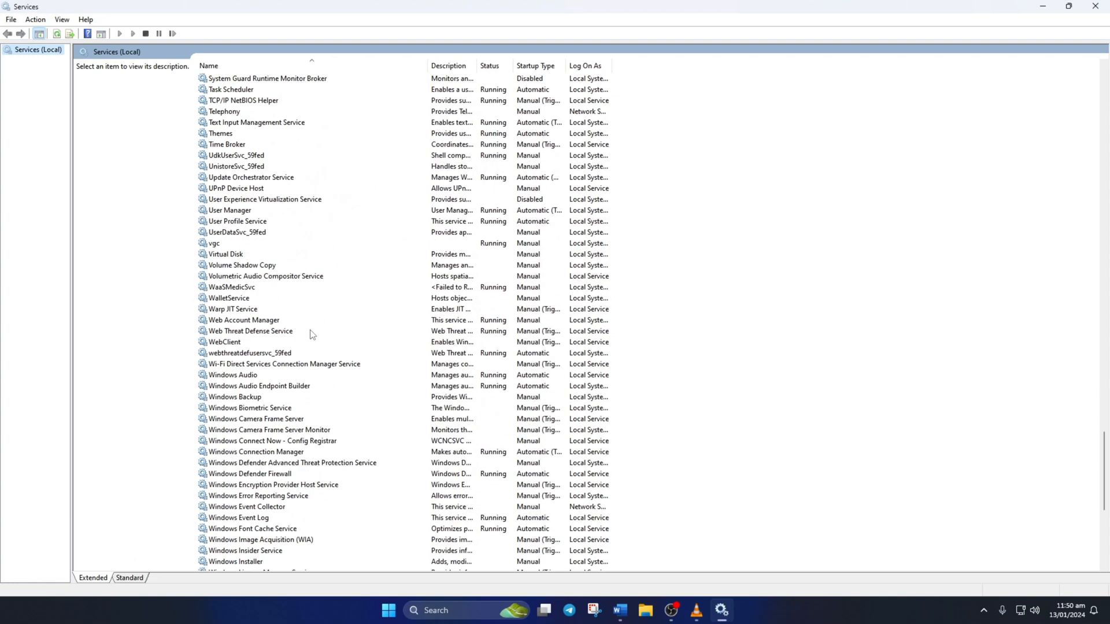
pyautogui.rightClick(214, 242)
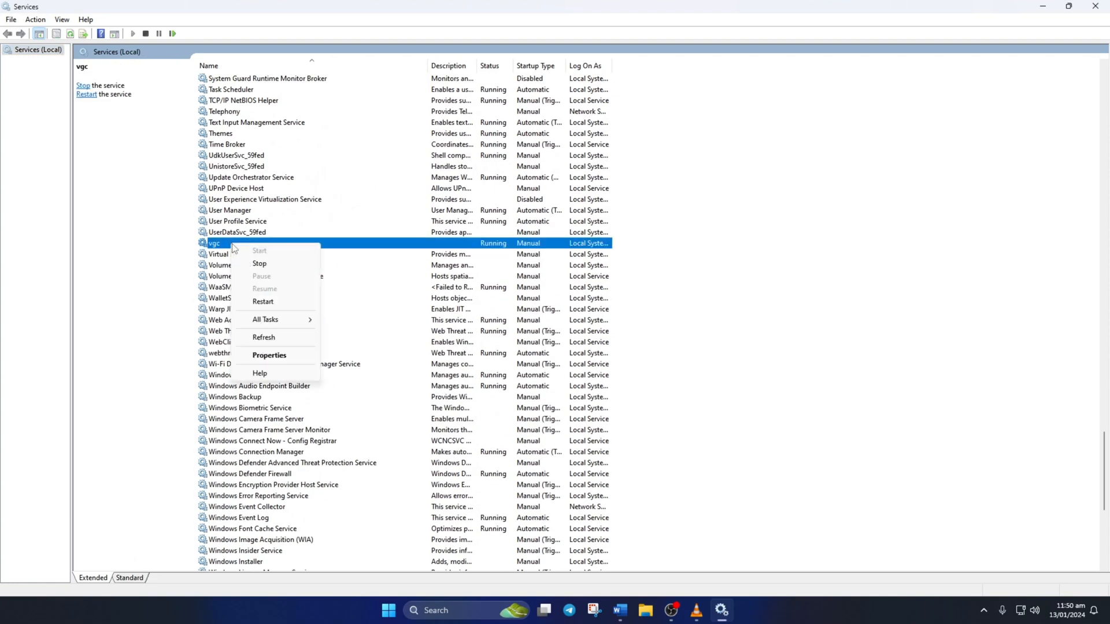
pyautogui.click(268, 354)
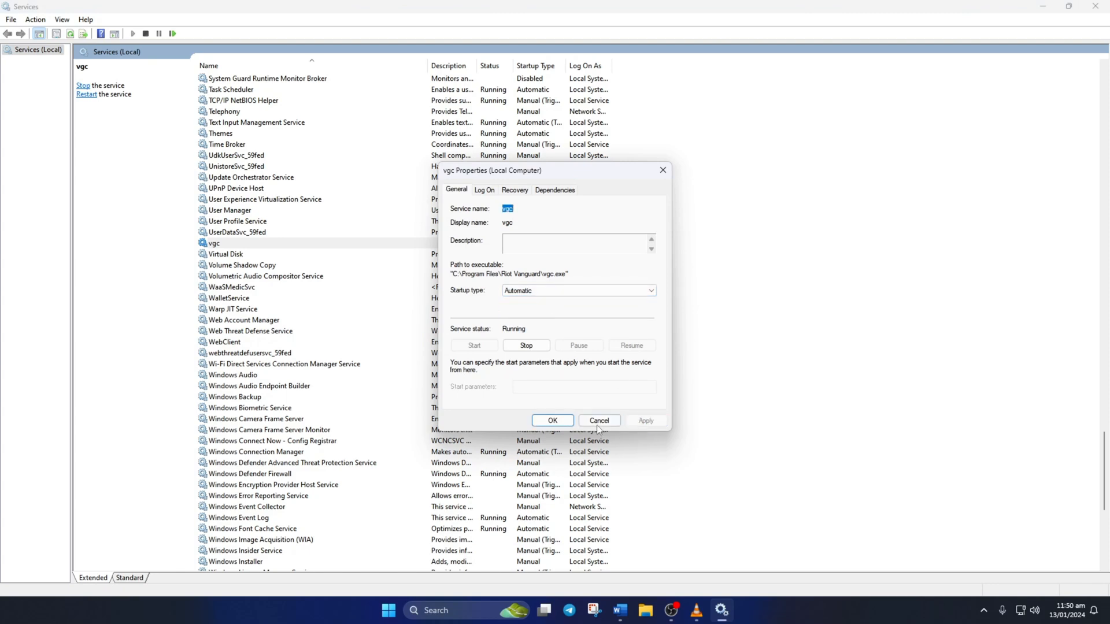
pyautogui.click(599, 419)
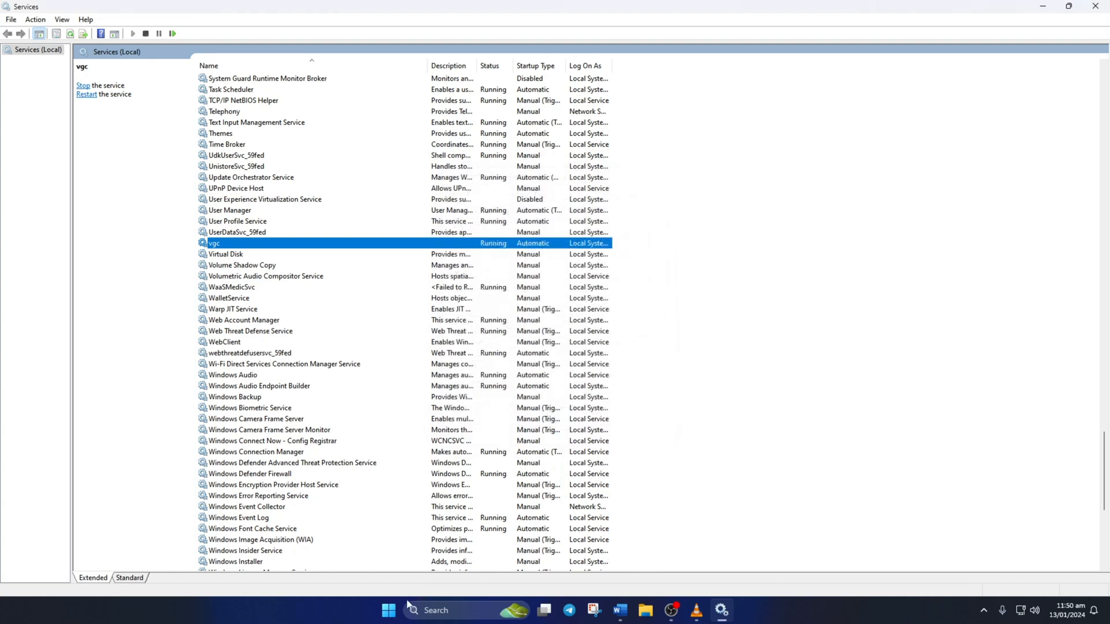
# Close Services and launch VALORANT from the desktop shortcut.
pyautogui.click(387, 610)
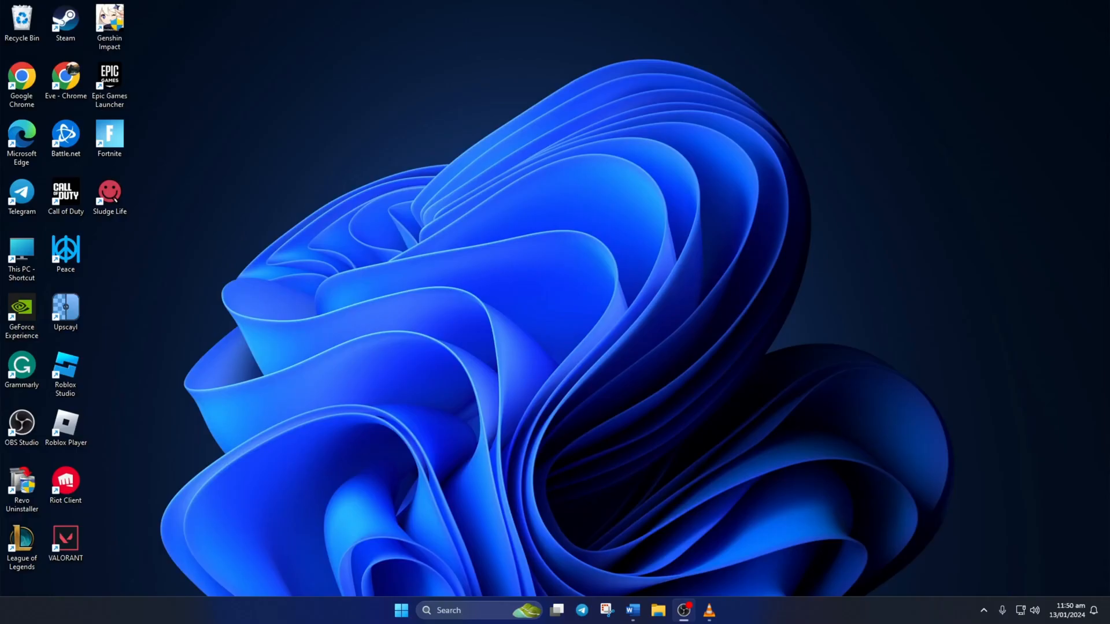
pyautogui.click(66, 542)
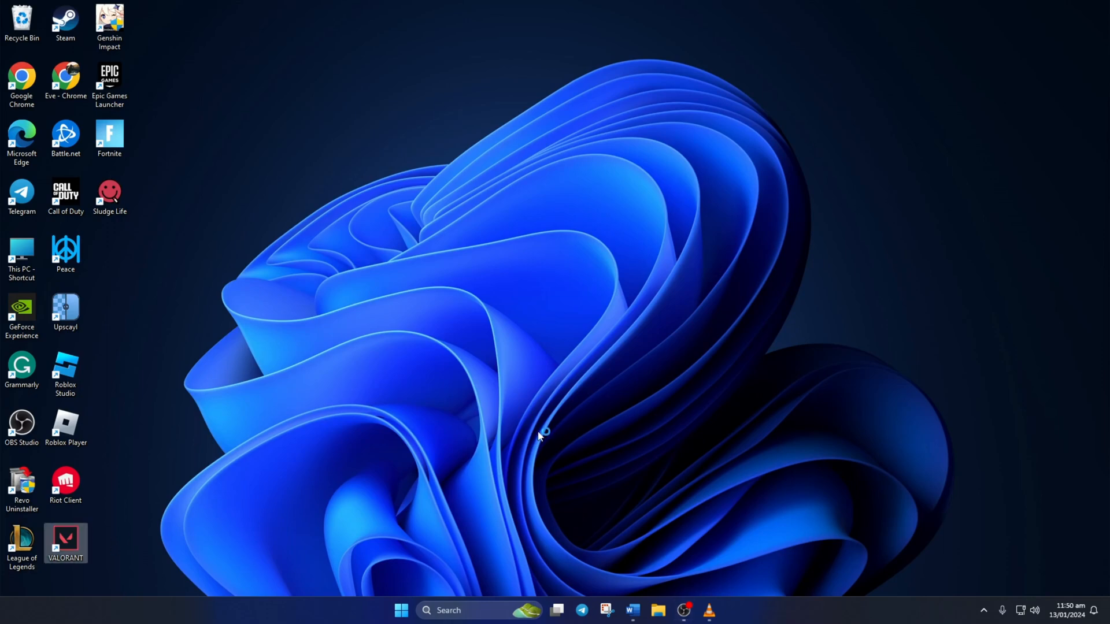
pyautogui.moveTo(539, 437)
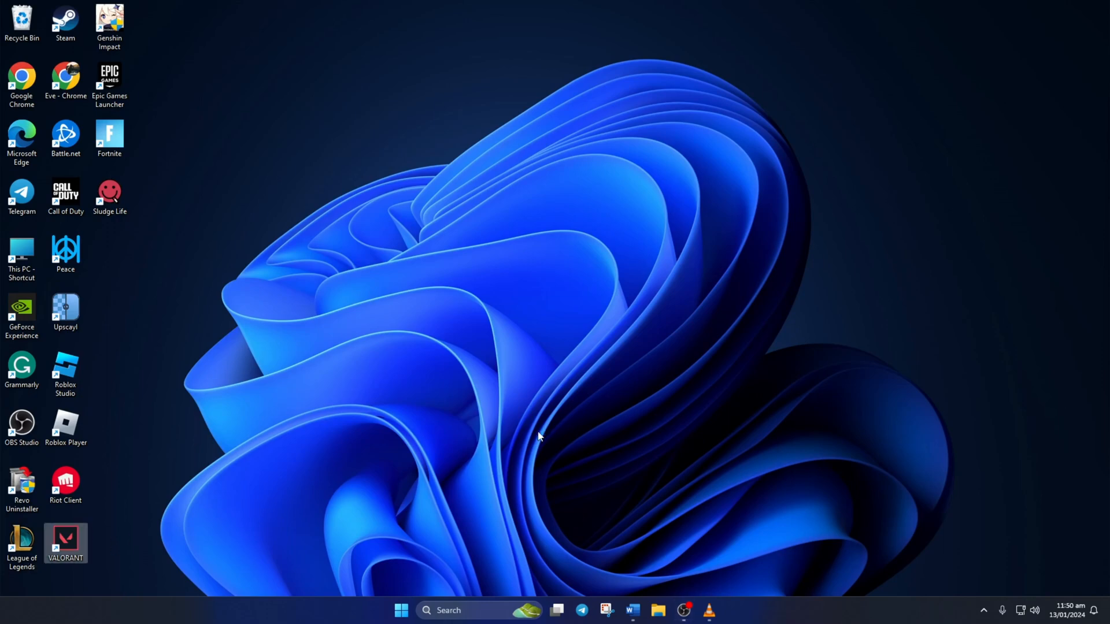